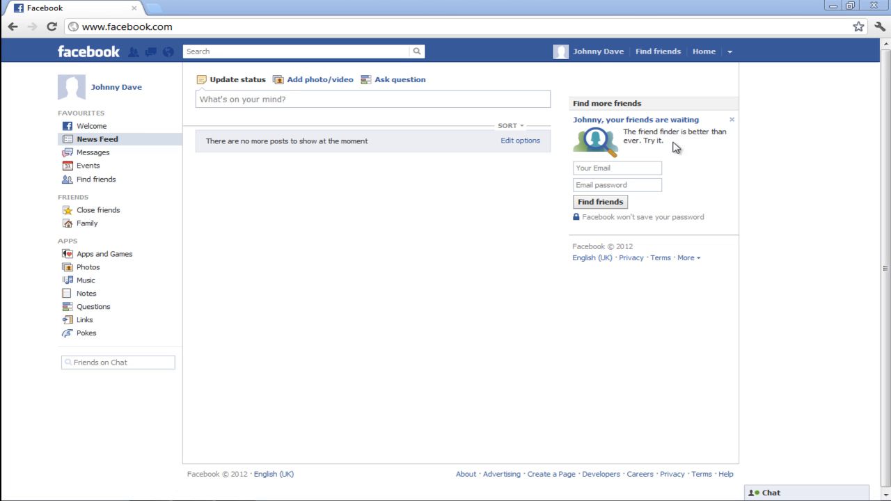
click(598, 51)
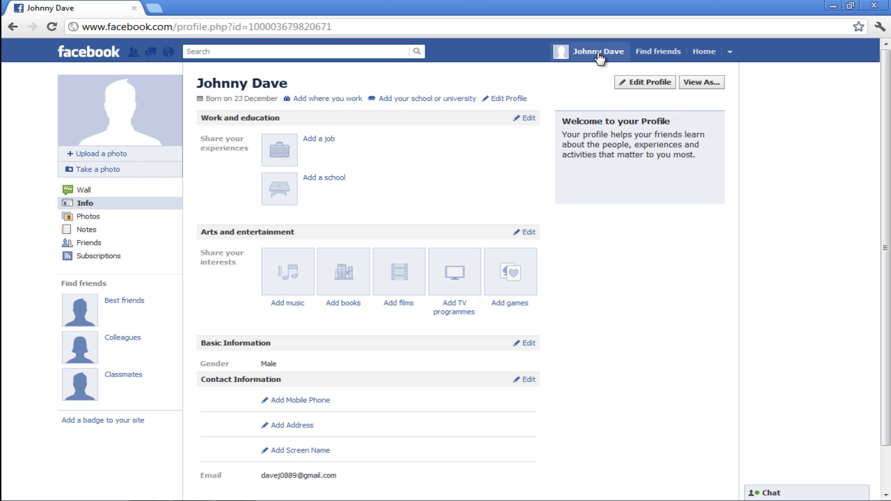
click(644, 83)
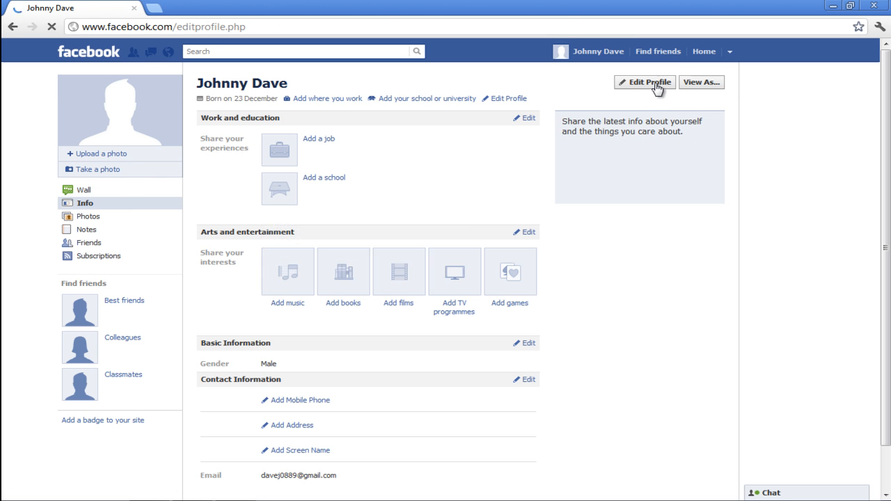
- Save Basic Information: Ventura, California, hidden birthday, English, About me 'a new facebook user'
click(643, 82)
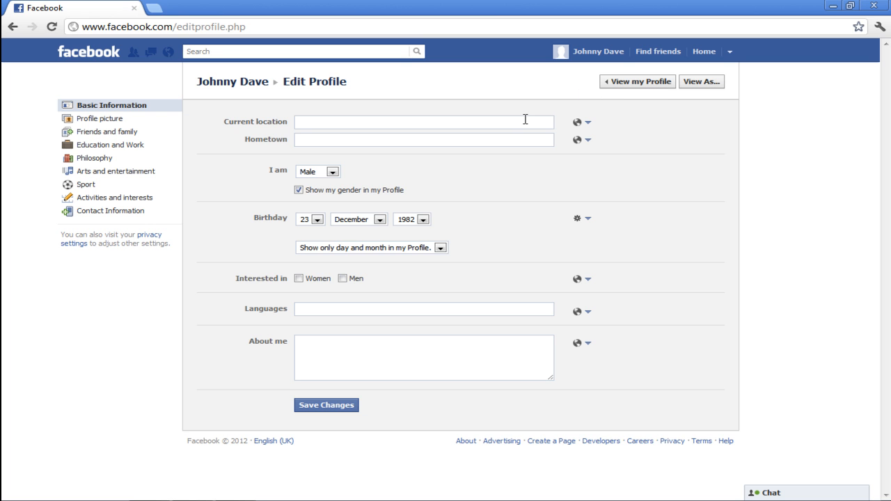
text(ven)
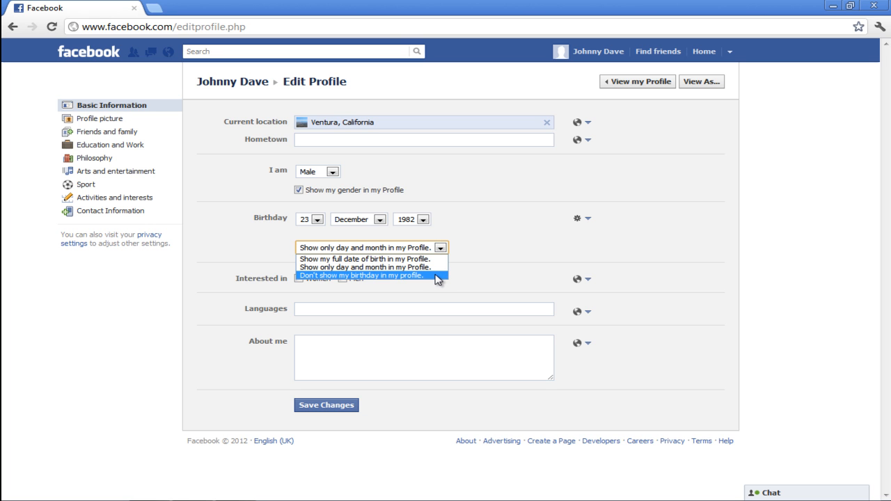
click(362, 275)
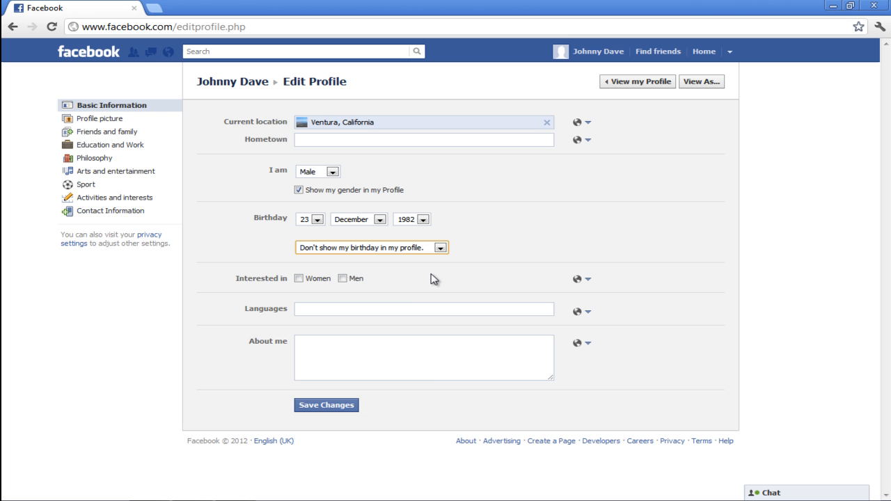
text(en)
click(424, 358)
text(i am)
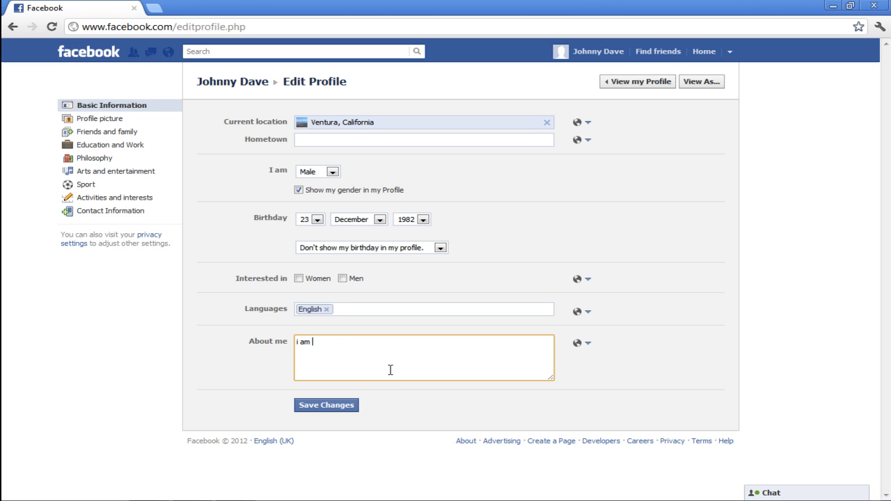
text(a new facebook user)
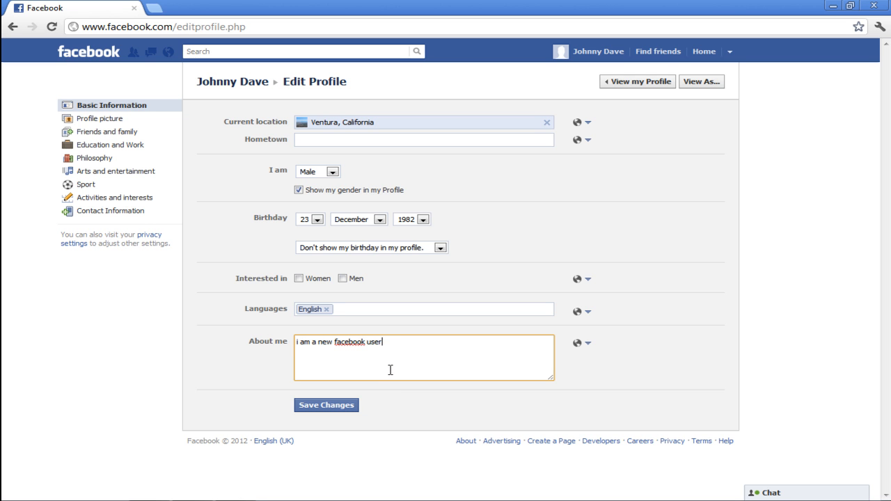
click(326, 405)
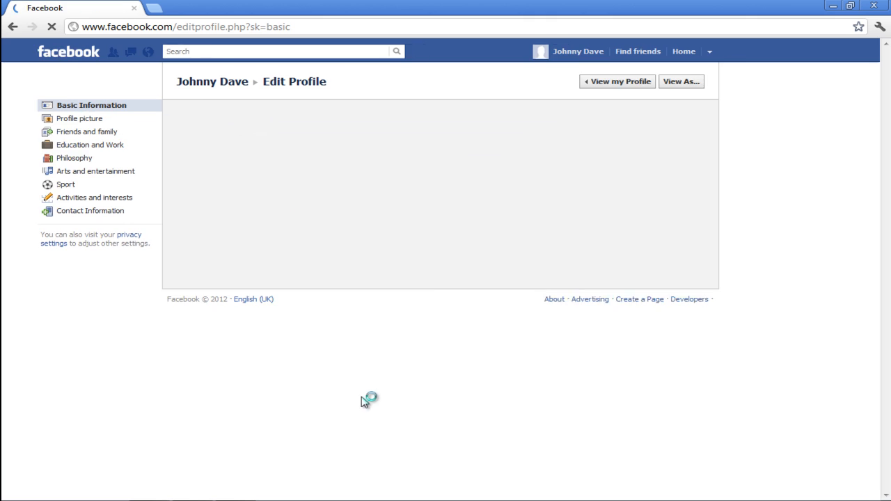
click(369, 404)
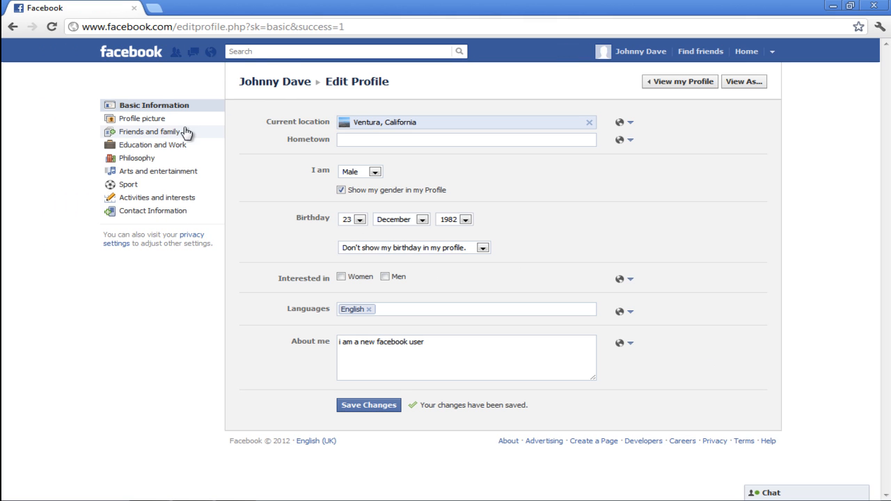
- Save the Friends and family section with no relationship or family entries
click(152, 131)
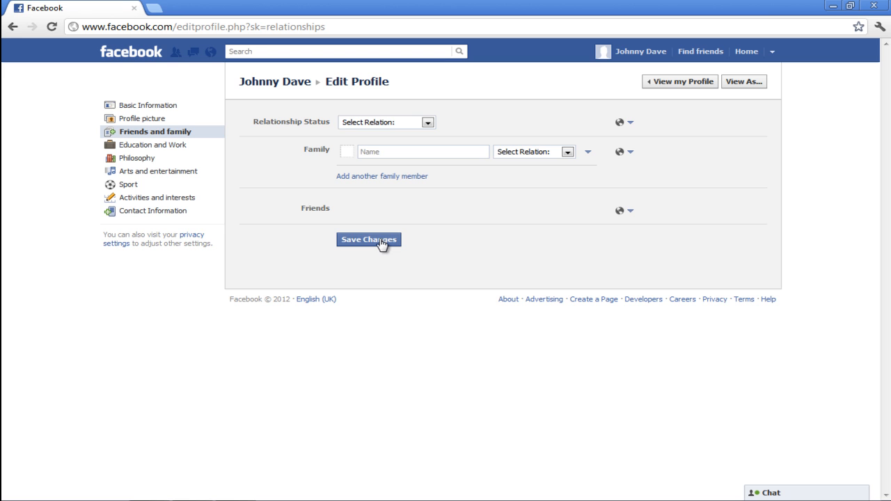
click(369, 240)
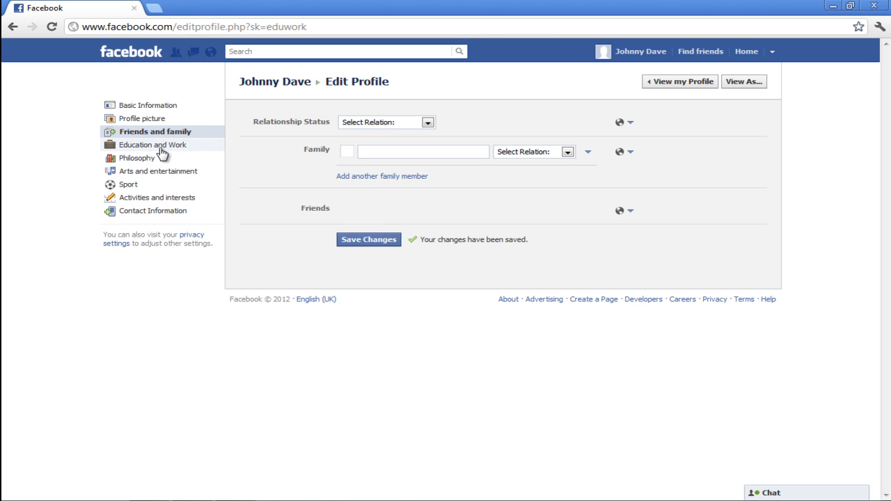
- Add High Tech as the current employer in Education and Work
click(152, 145)
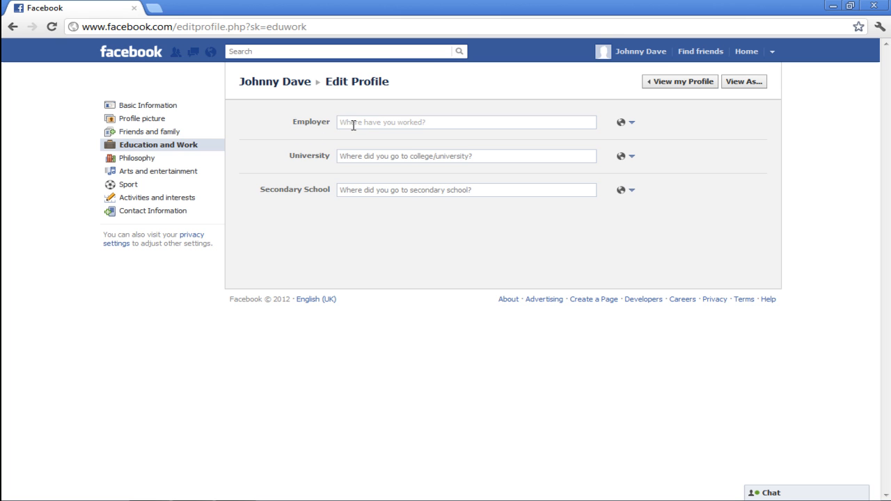
text(high tec)
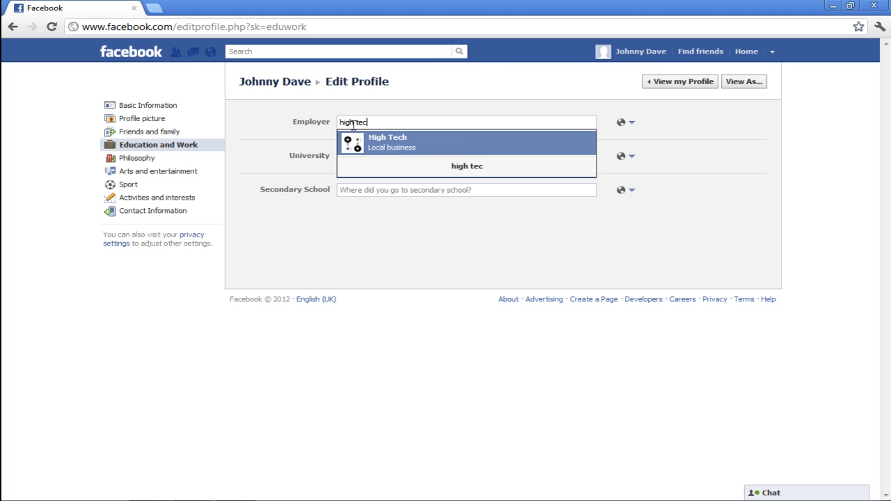
click(387, 137)
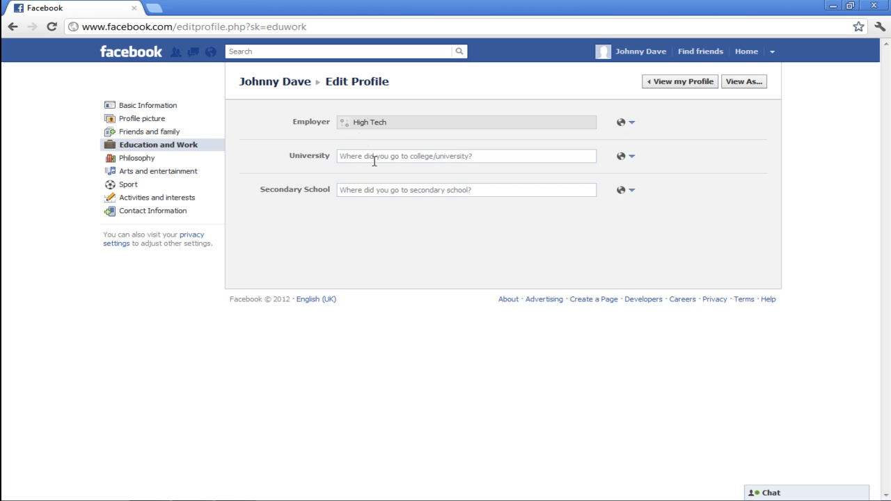
click(466, 122)
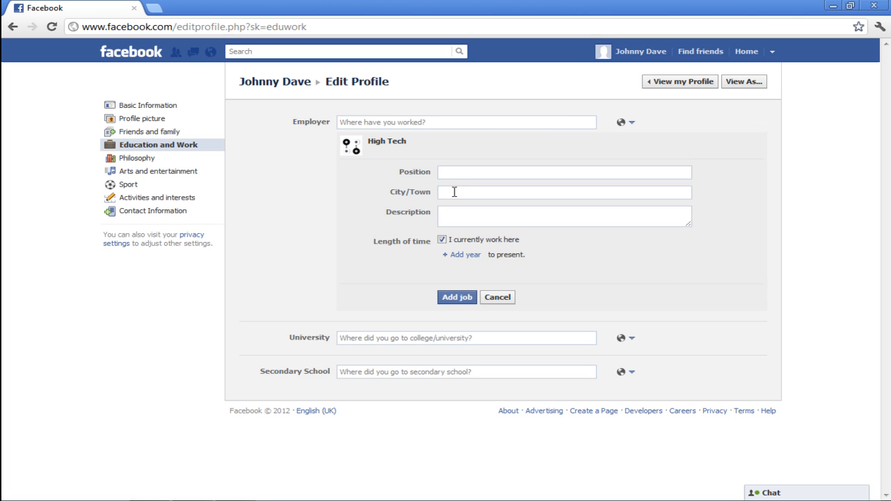
mouse_move(454, 210)
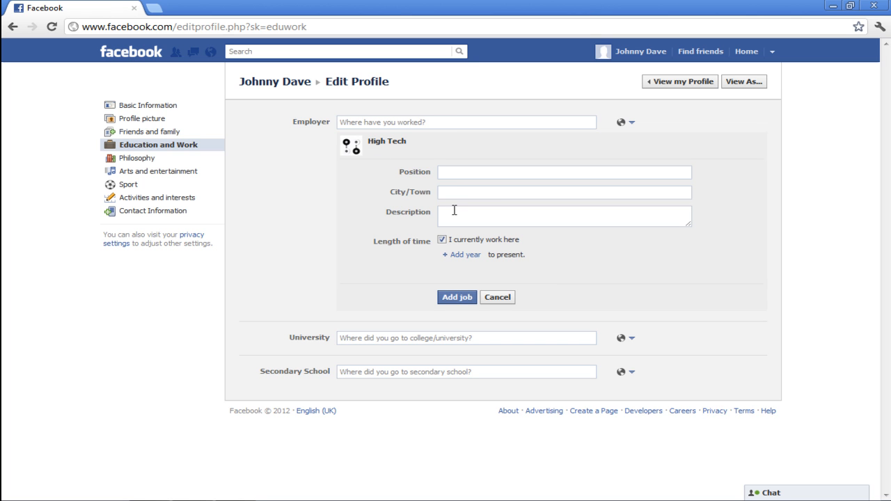
click(564, 216)
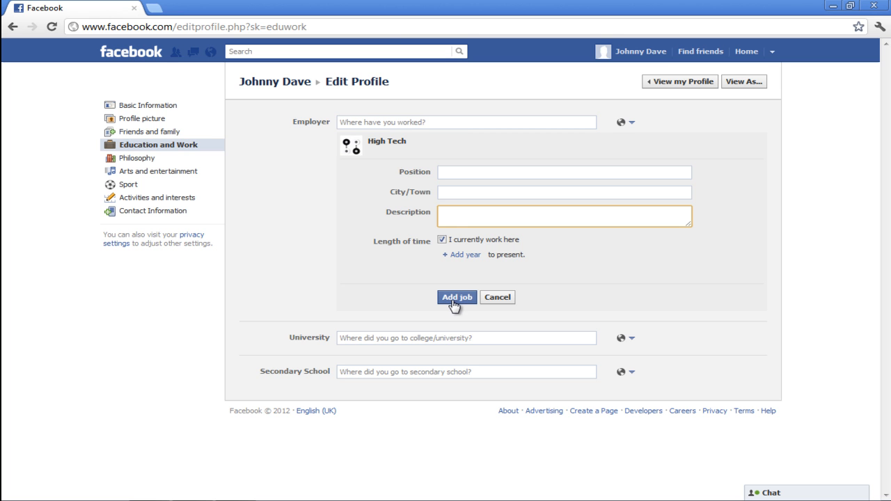
click(457, 297)
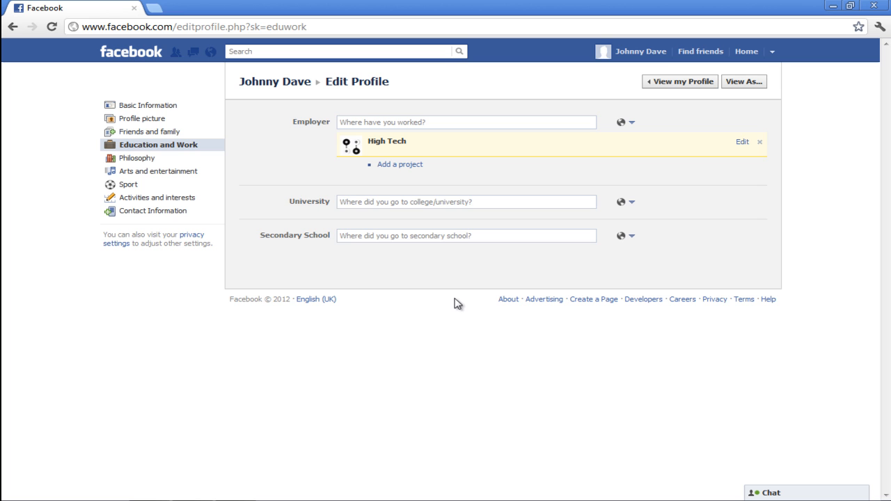
- Select Rolling Meadows College as the university
text(rolling meadows college)
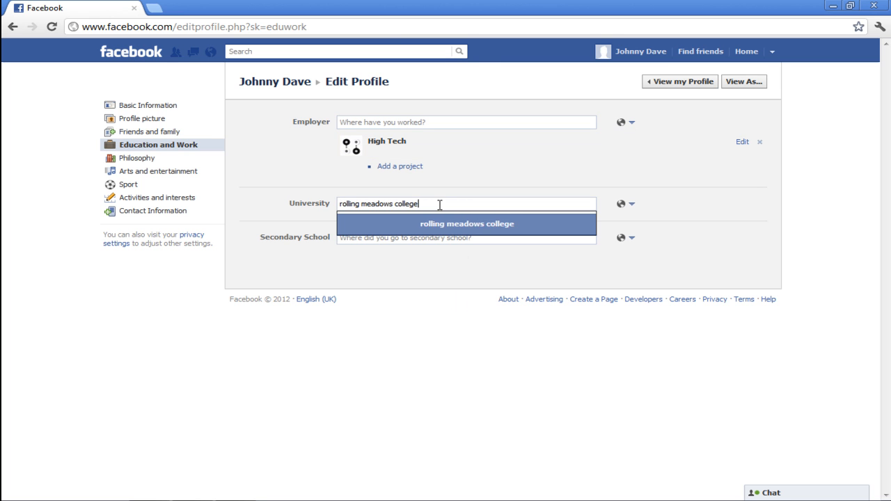
click(467, 224)
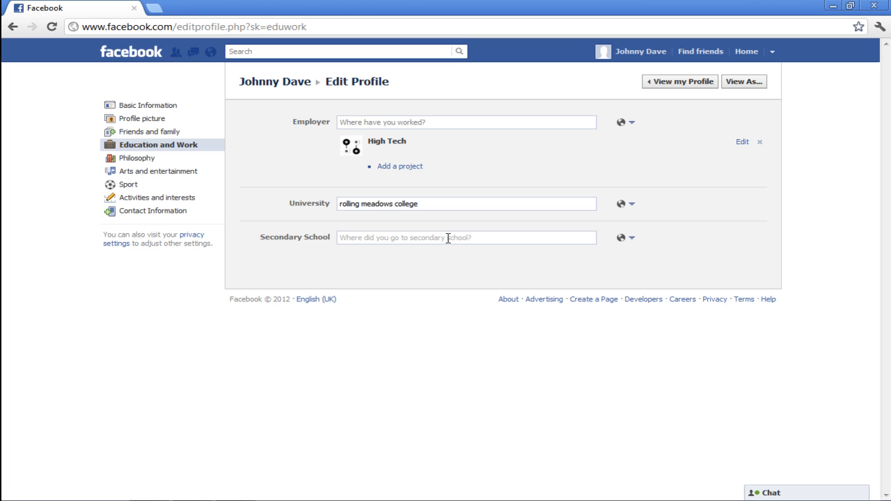
mouse_move(313, 190)
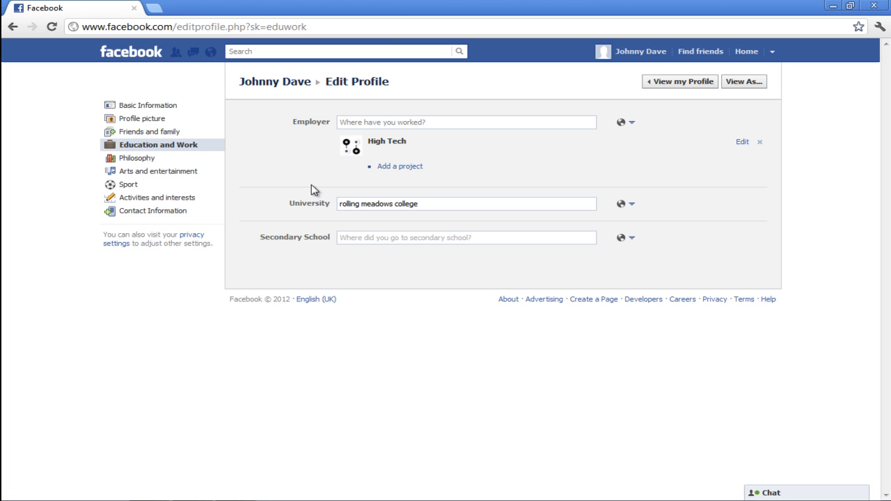
click(158, 170)
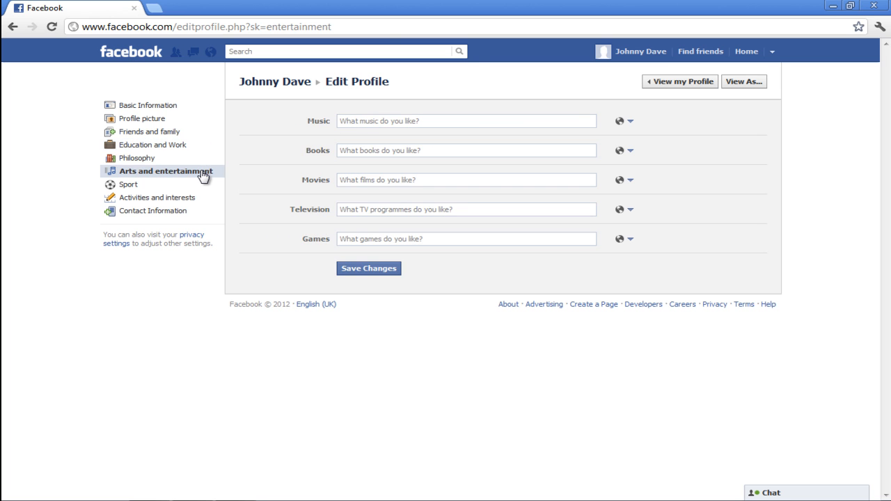
mouse_move(351, 140)
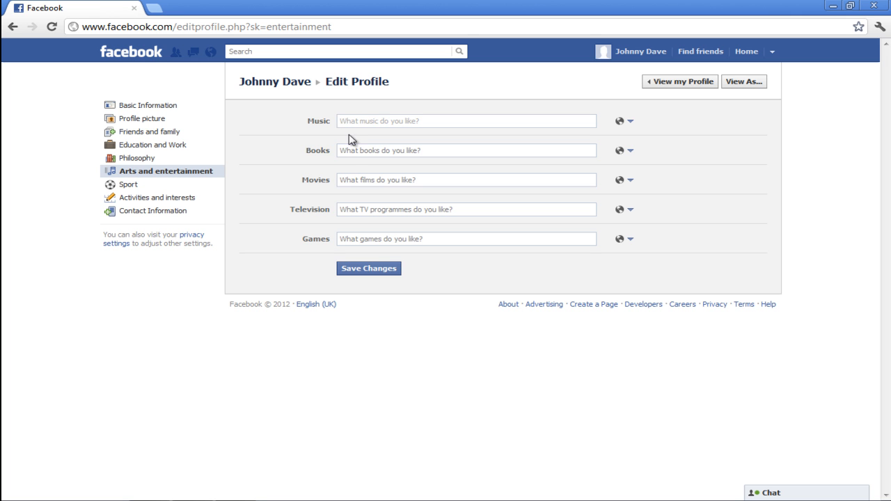
- Enter 'photoshop wow book', add The Office under Movies, and save arts and entertainment
text(photoshop wow book)
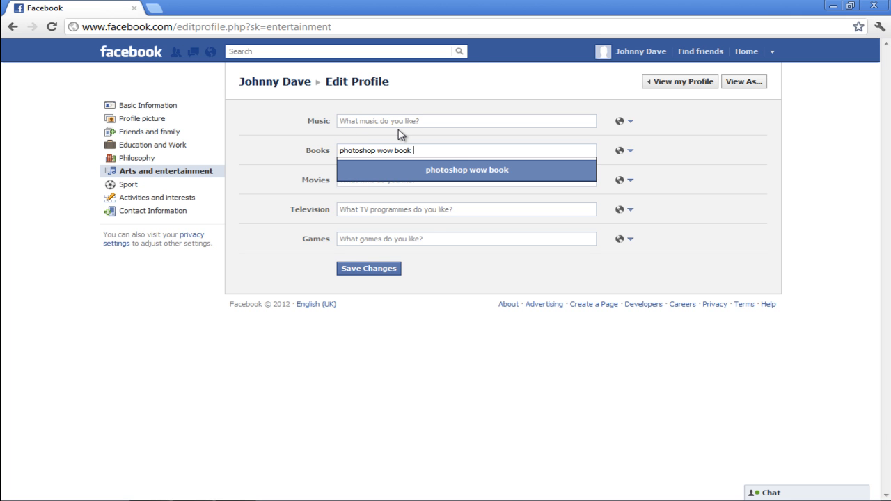
text(the offic)
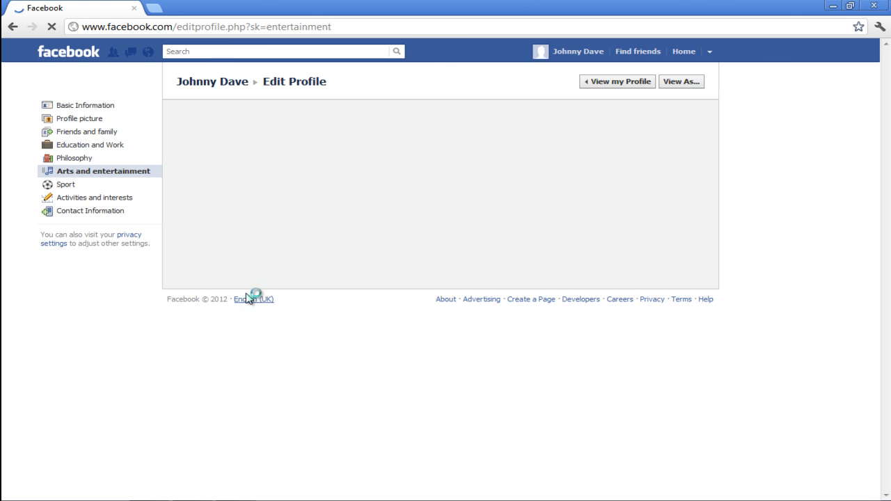
click(157, 197)
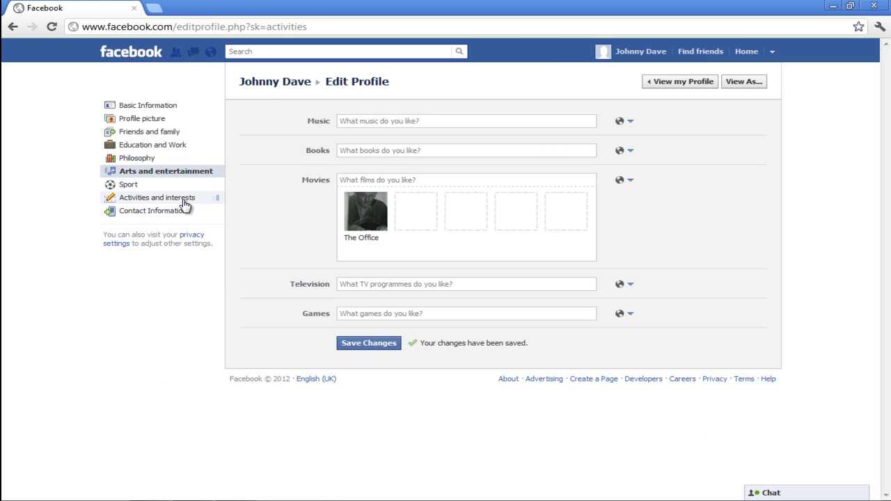
click(157, 197)
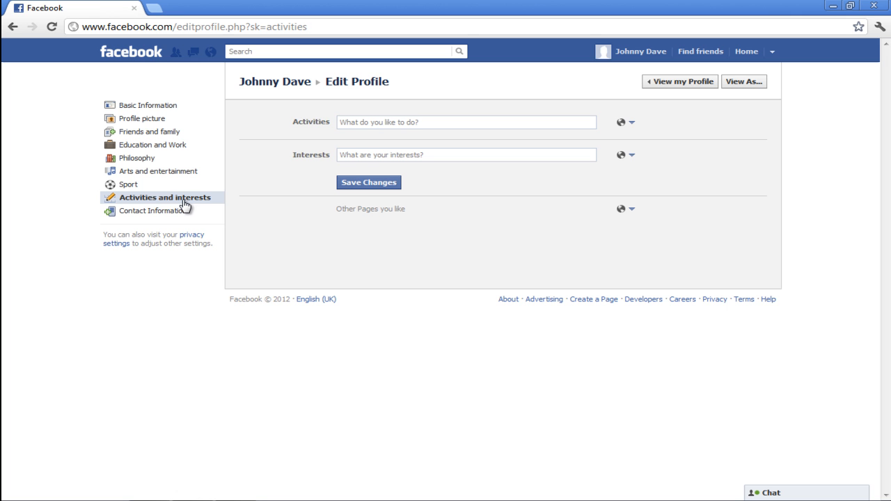
- Pick Chess from the activity suggestions and enter History under Interests
text(chess)
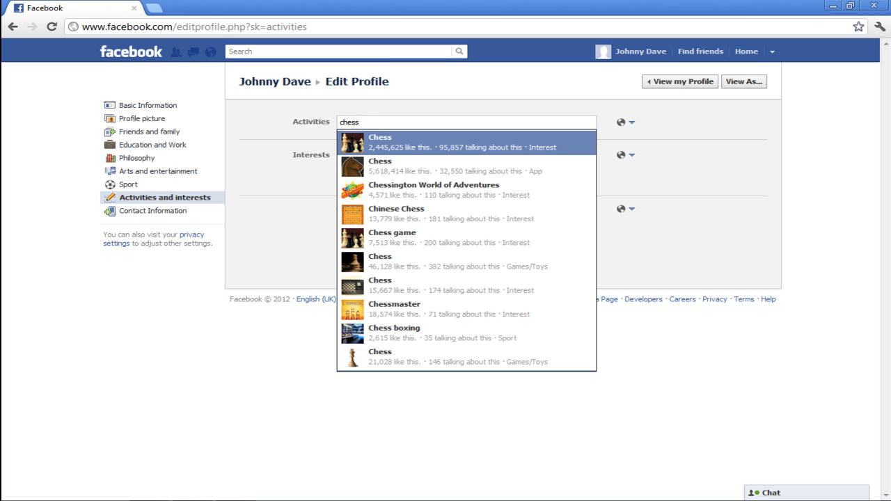
click(379, 142)
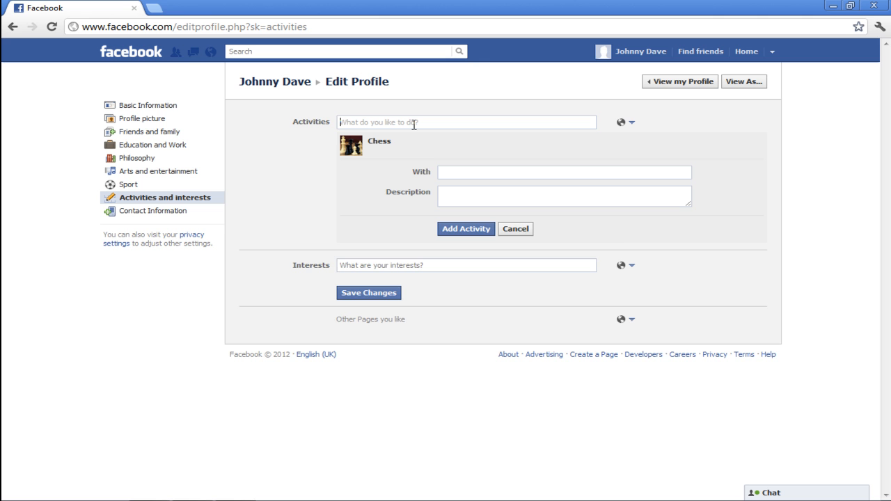
text(history)
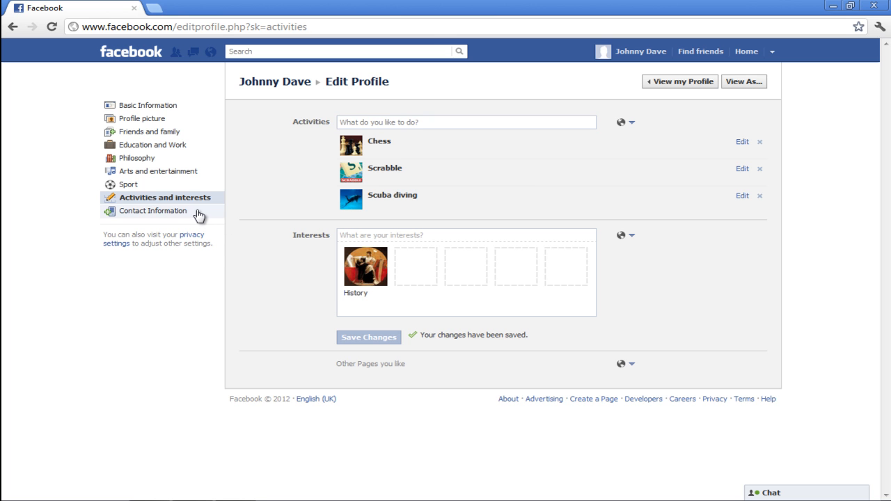
click(152, 210)
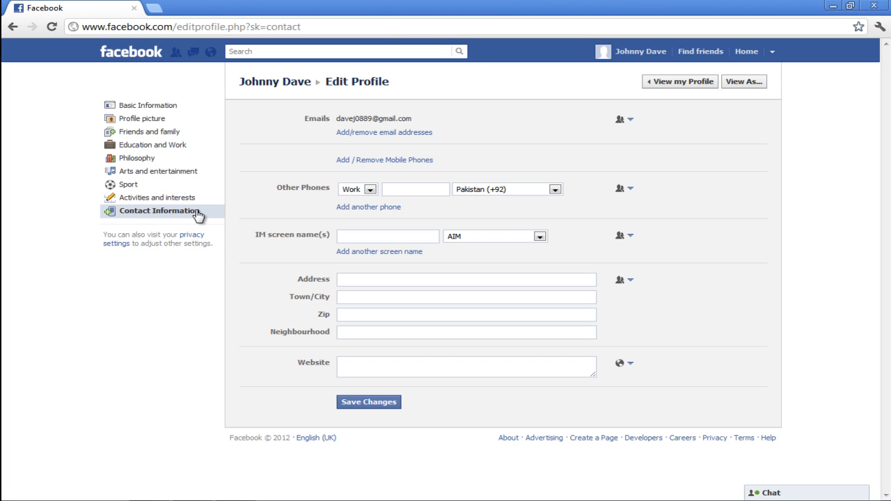
mouse_move(329, 162)
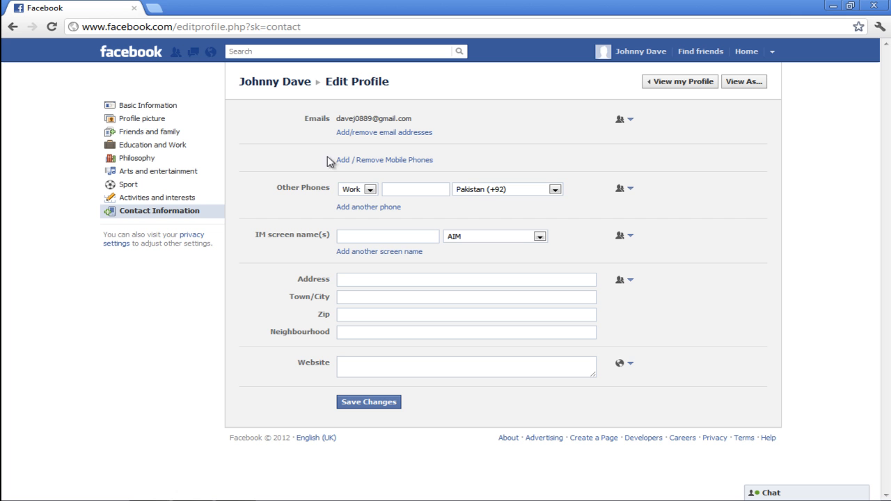
click(384, 132)
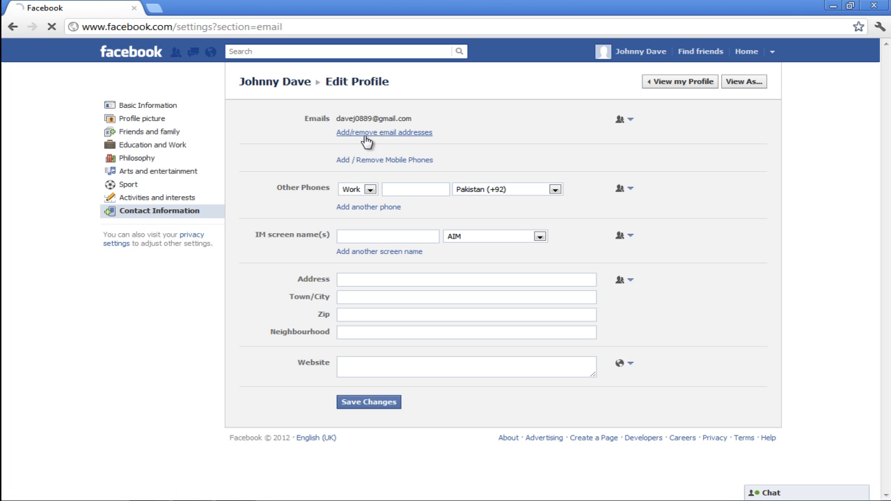
click(384, 132)
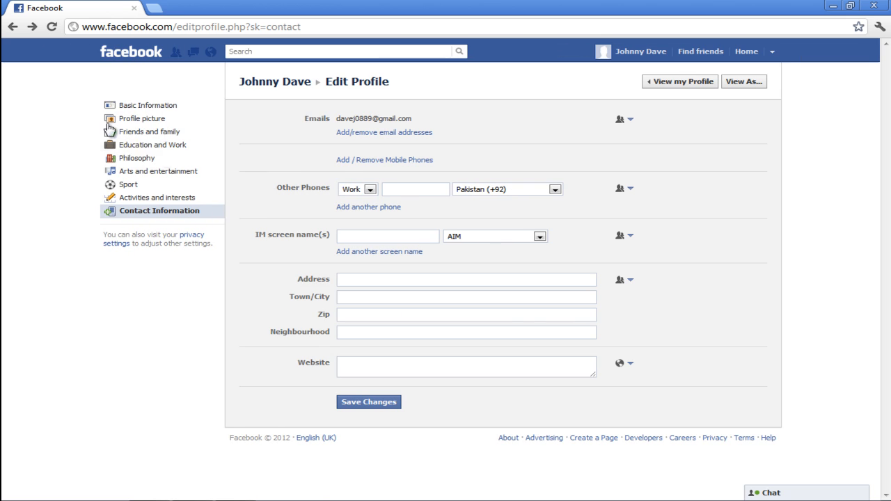
click(465, 279)
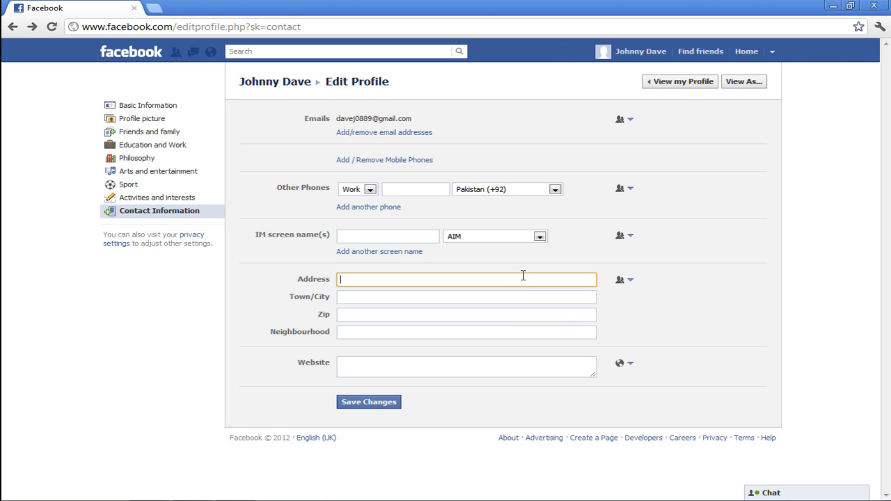
mouse_move(519, 280)
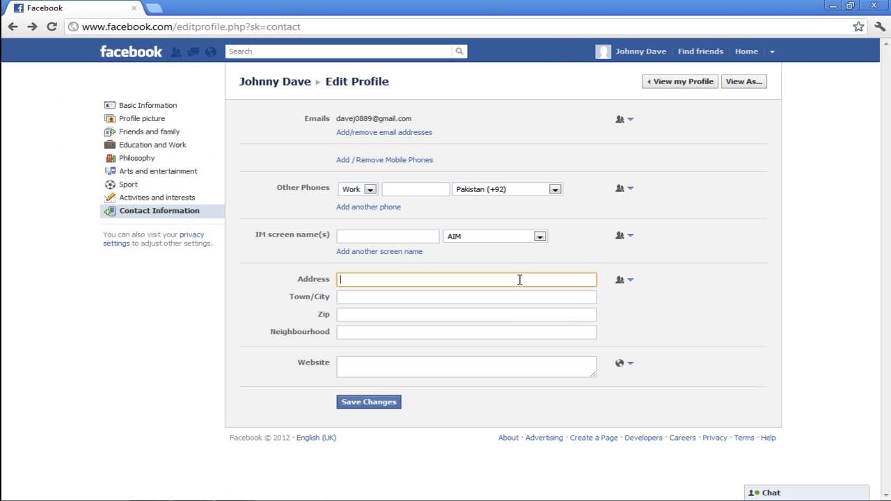
click(465, 332)
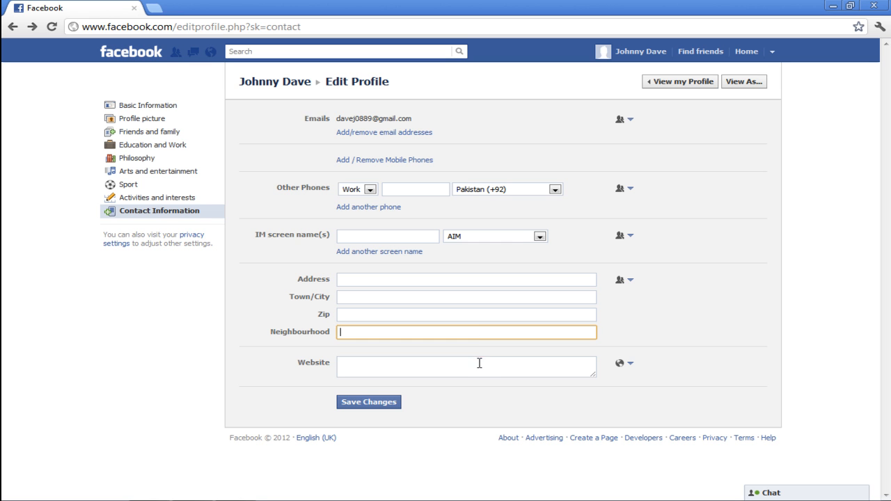
text(www.facebook.com)
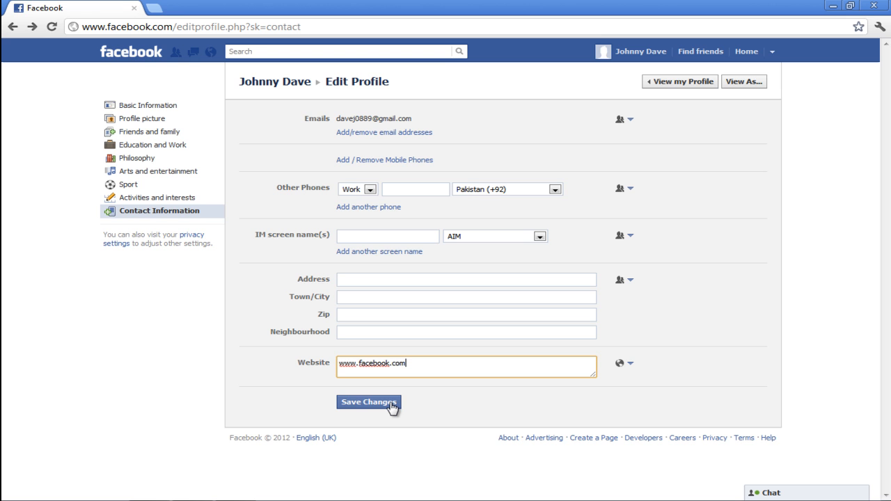
click(368, 402)
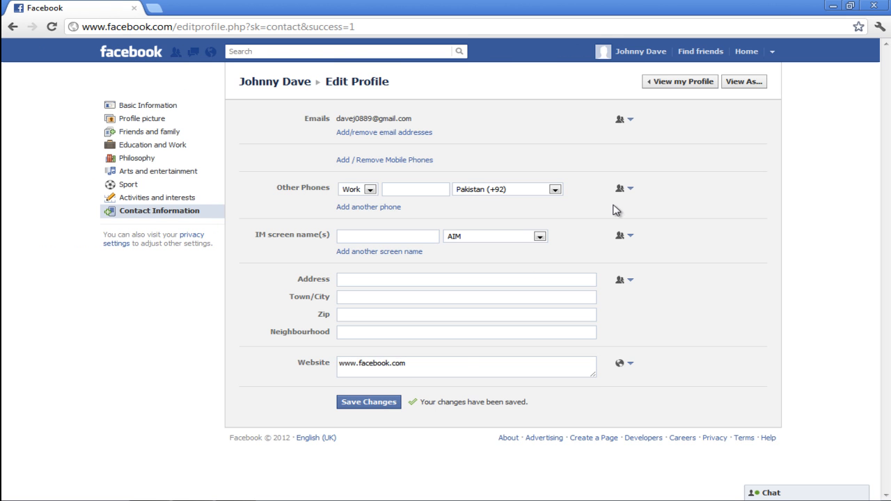
- View the profile and scroll down the Info page to review the new details
click(640, 50)
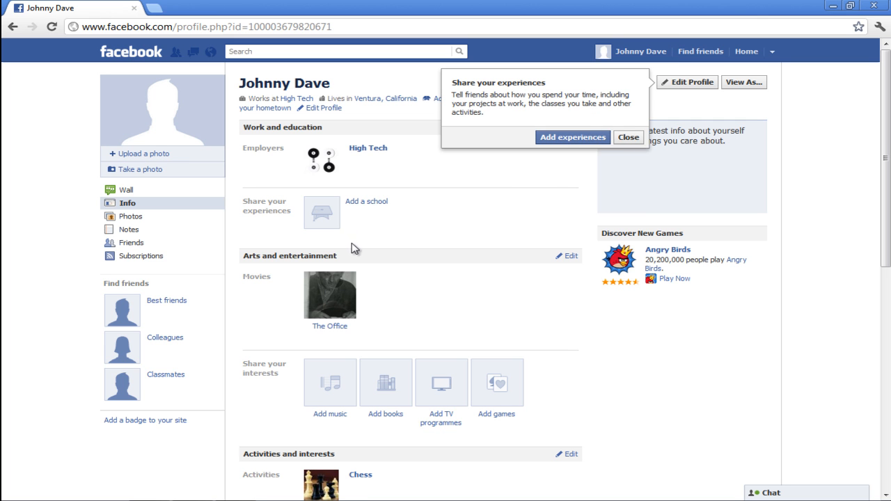
scroll(down, 3)
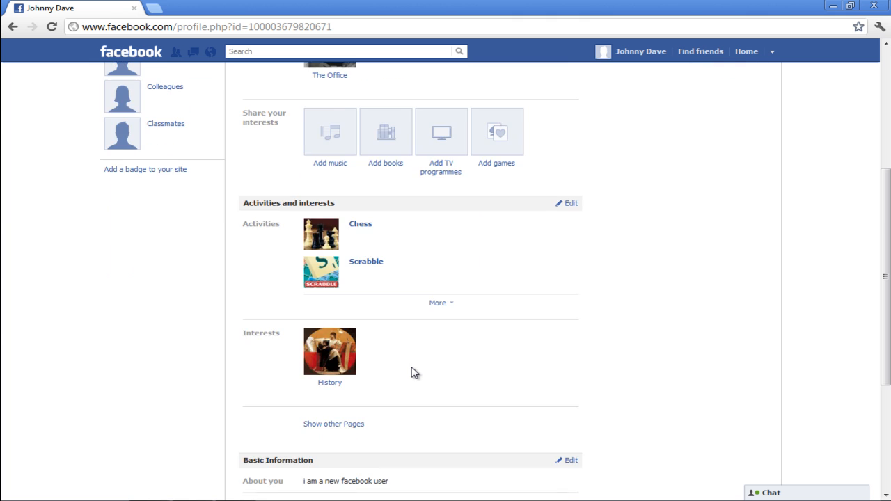
scroll(down, 3)
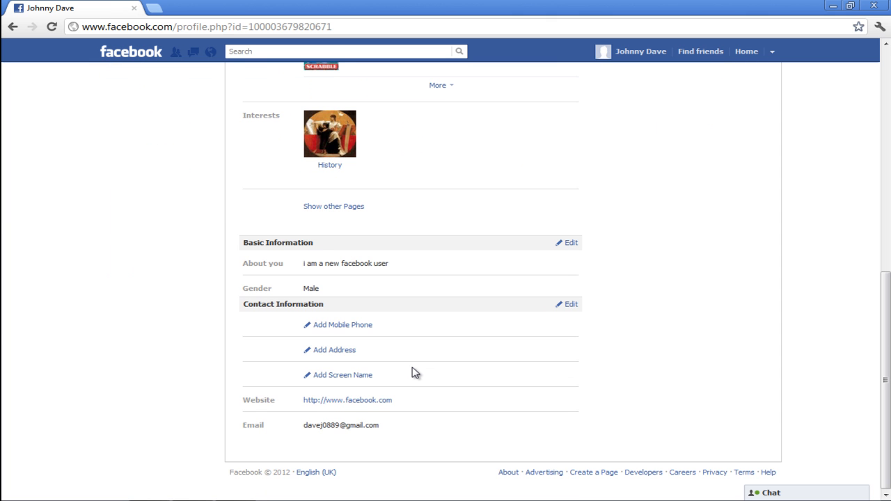